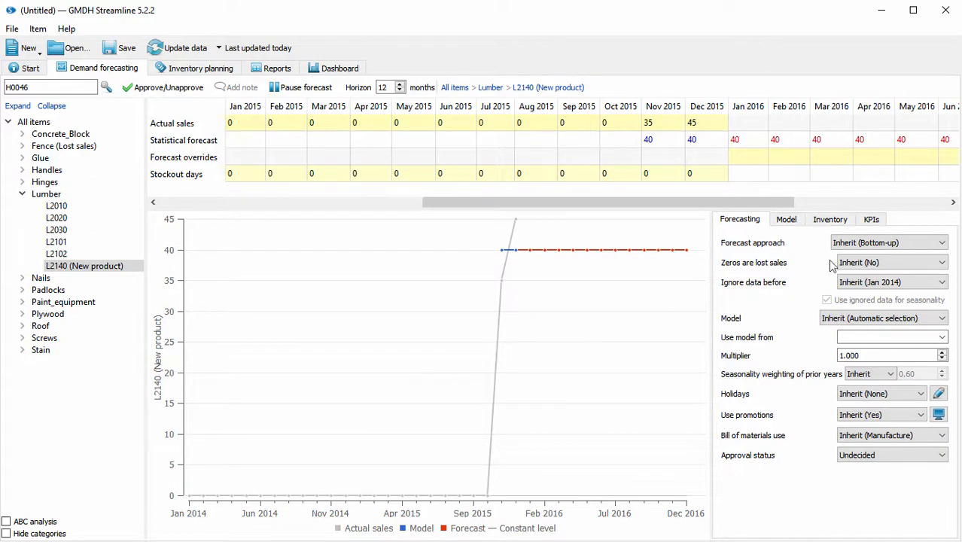
Step: Set L2140's forecast approach to Top-down and expand the Nails category
left_click(889, 242)
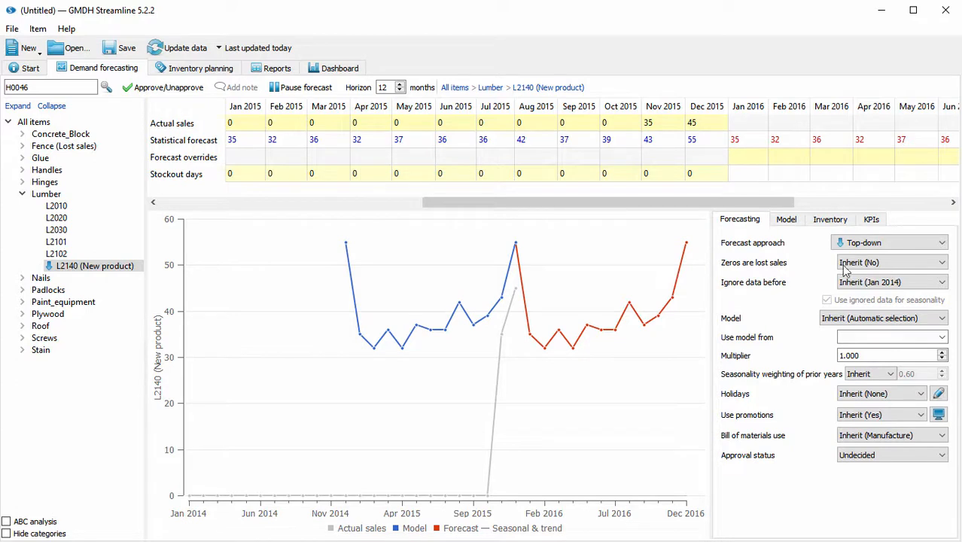
left_click(23, 277)
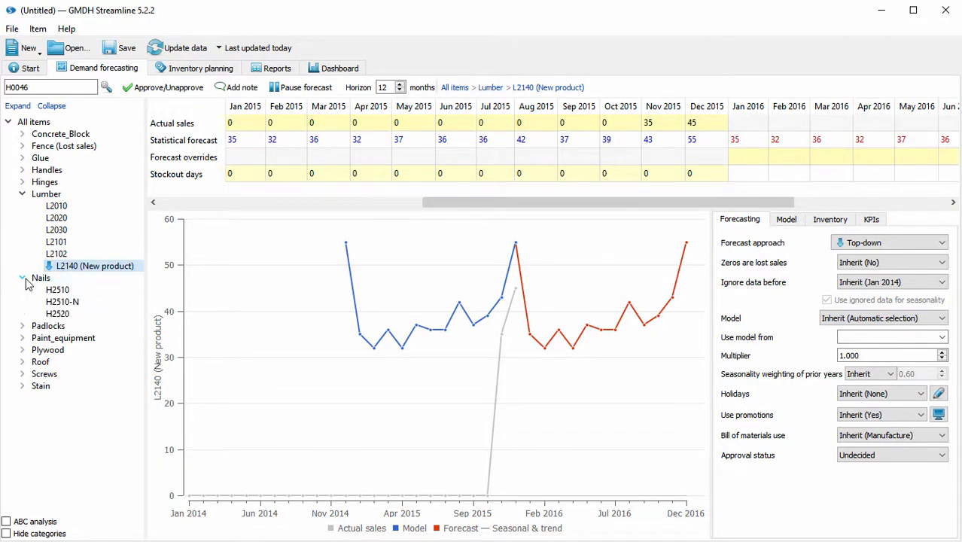
Step: Compare H2510's seasonal forecast against new product H2510-N's constant-level forecast
left_click(57, 290)
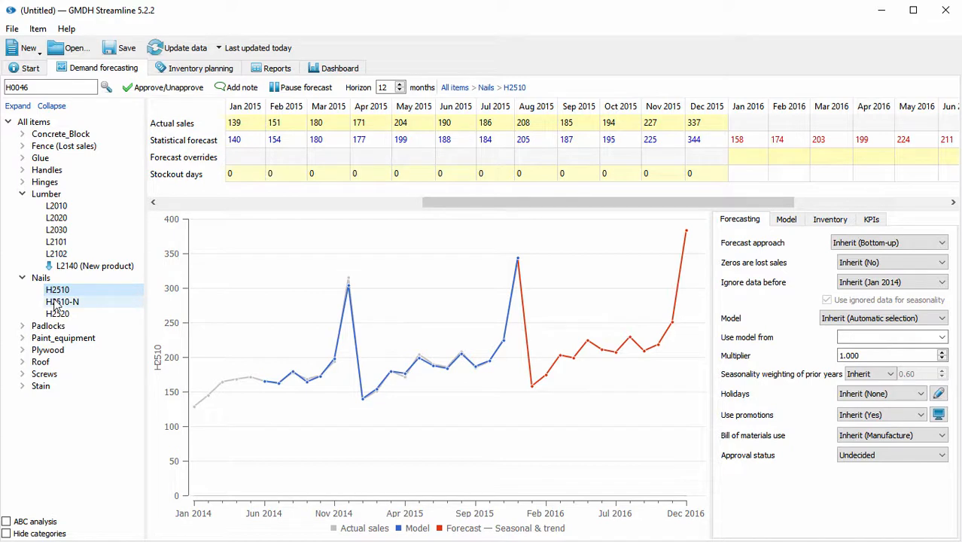
left_click(61, 301)
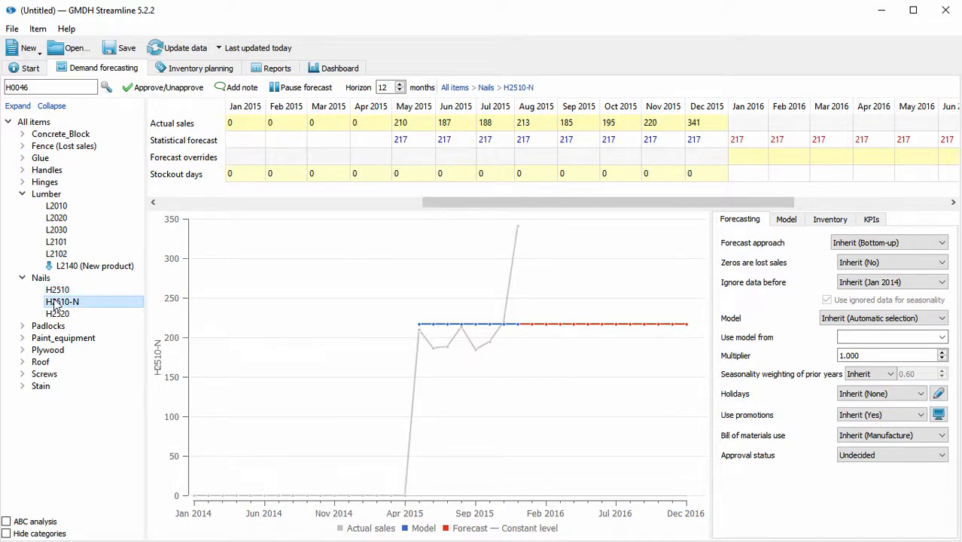
left_click(58, 290)
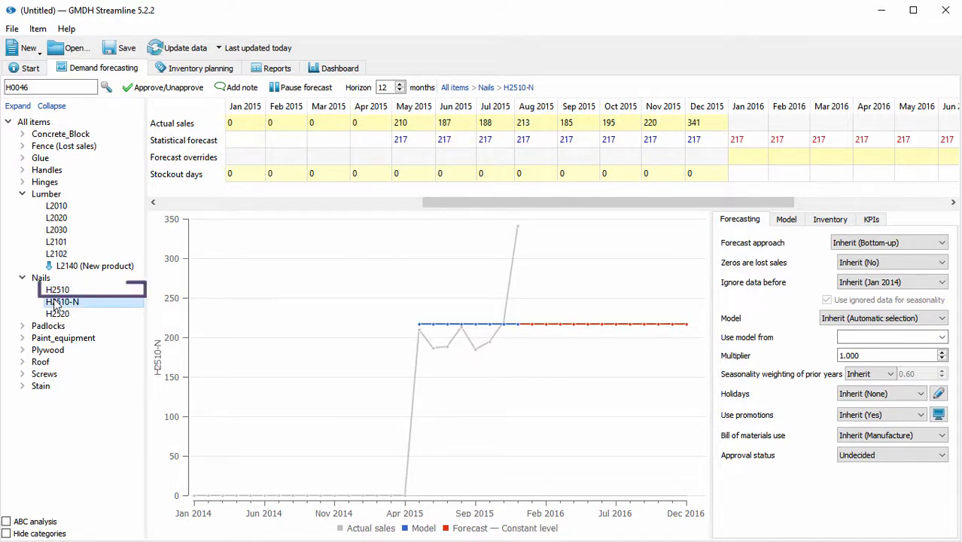
left_click(57, 289)
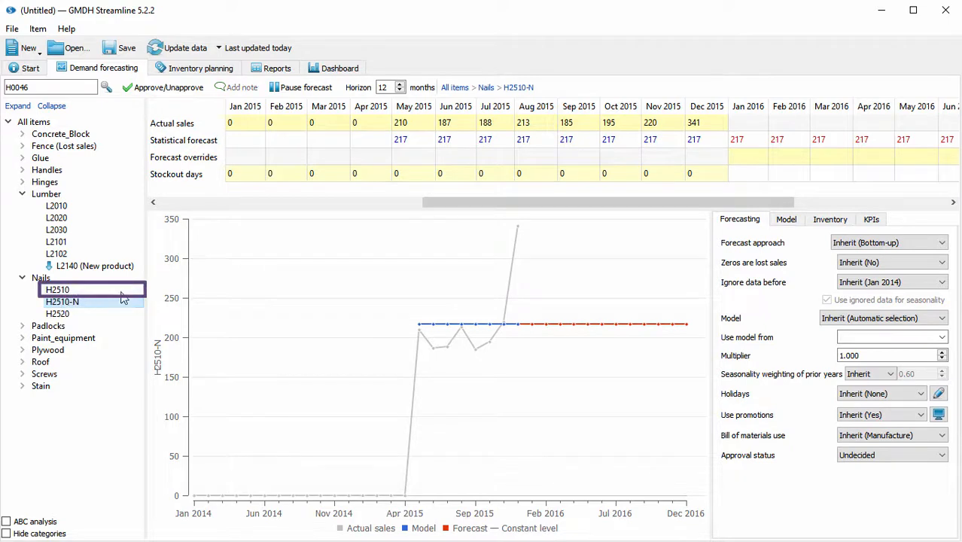
left_click(57, 290)
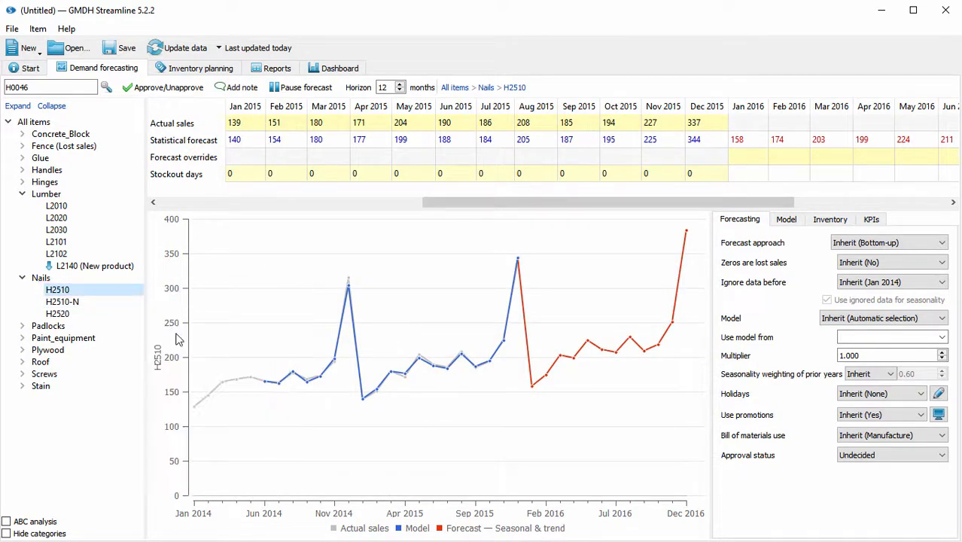
left_click(62, 301)
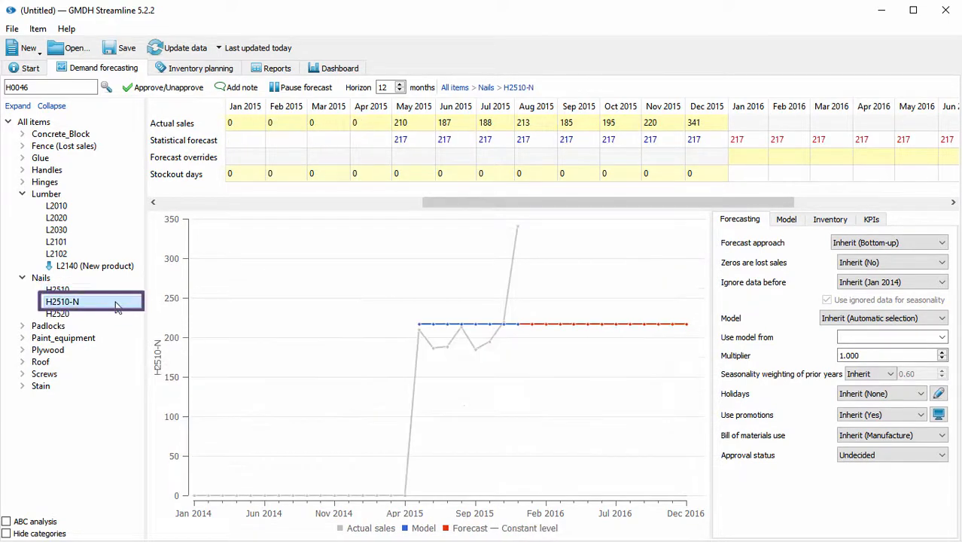
Step: Set H2510-N's 'Use model from' field to H2510
right_click(888, 337)
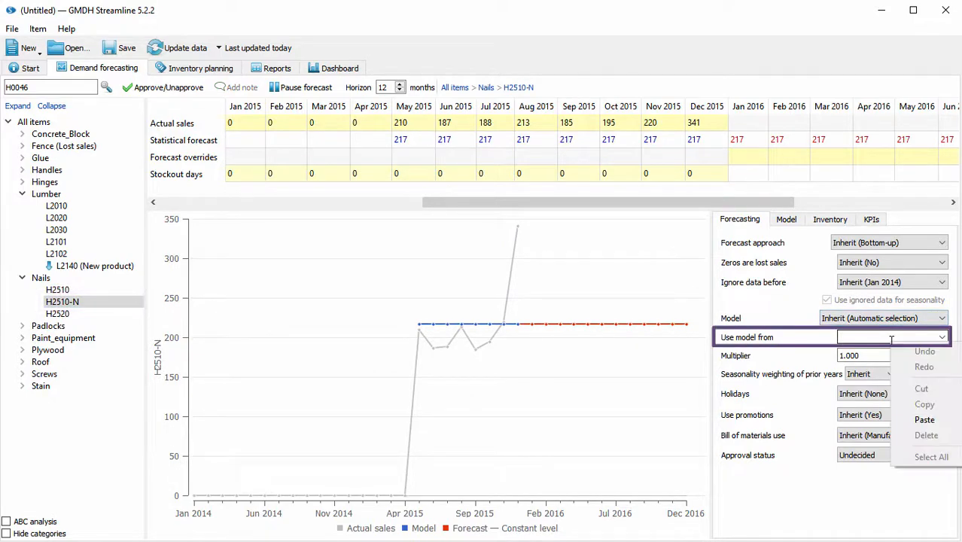
type("H2510")
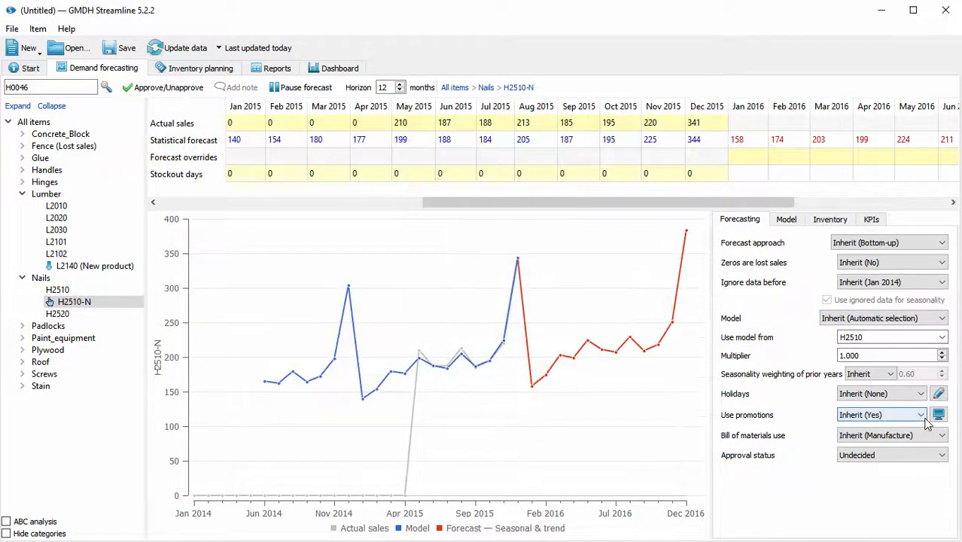